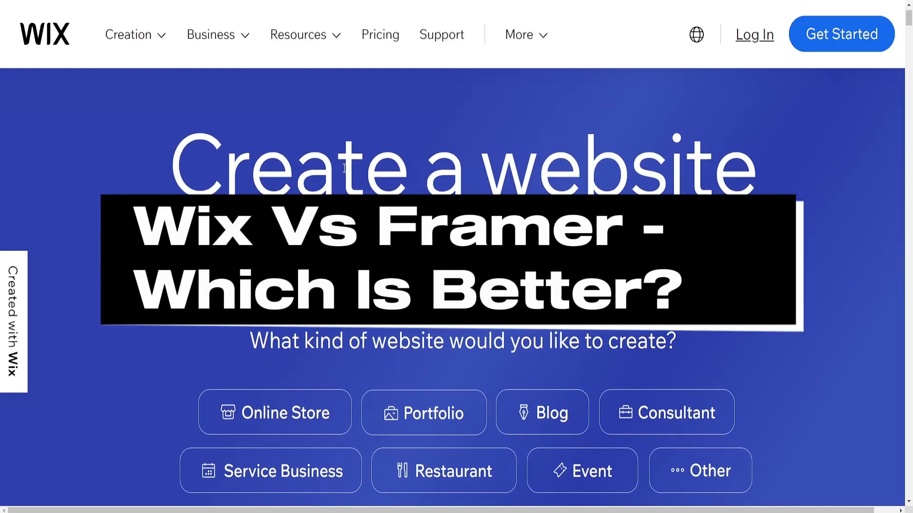
# Scroll the Wix homepage, then reveal the Creation menu followed by the Business solutions menu.
pyautogui.scroll(-3)
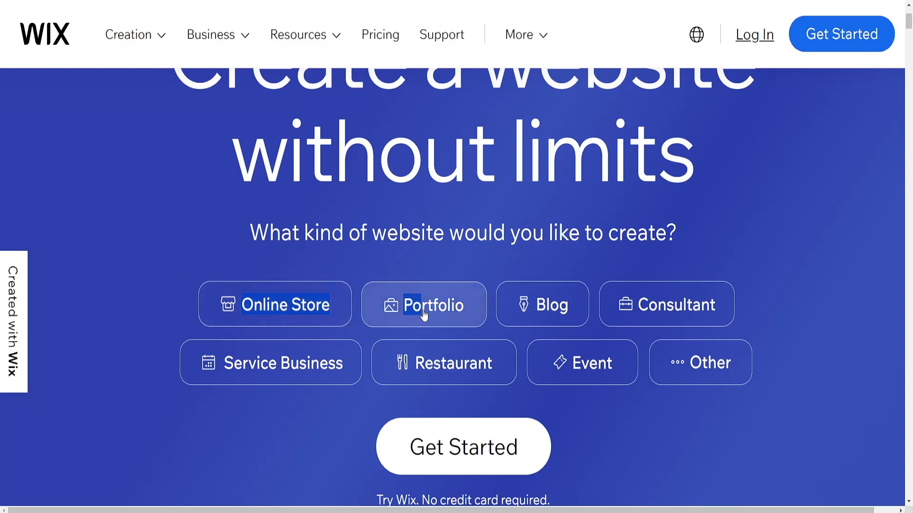
pyautogui.moveTo(707, 362)
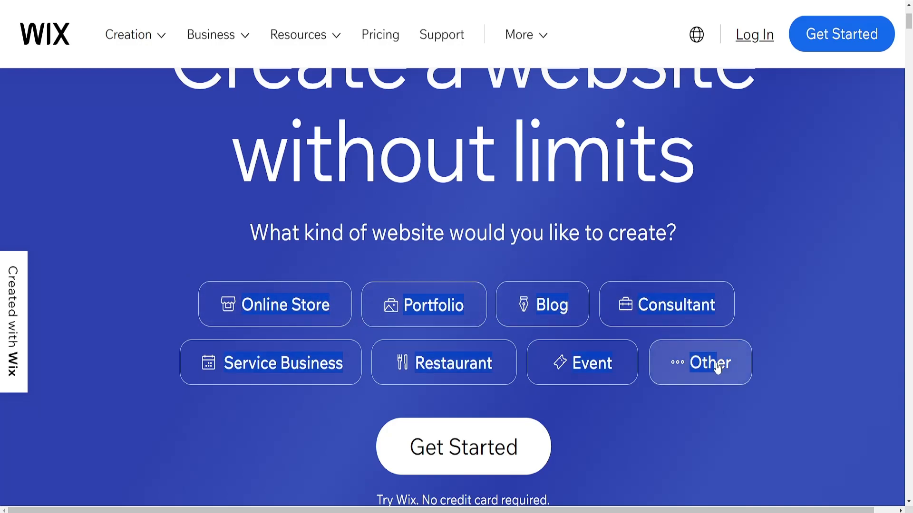
pyautogui.scroll(-3)
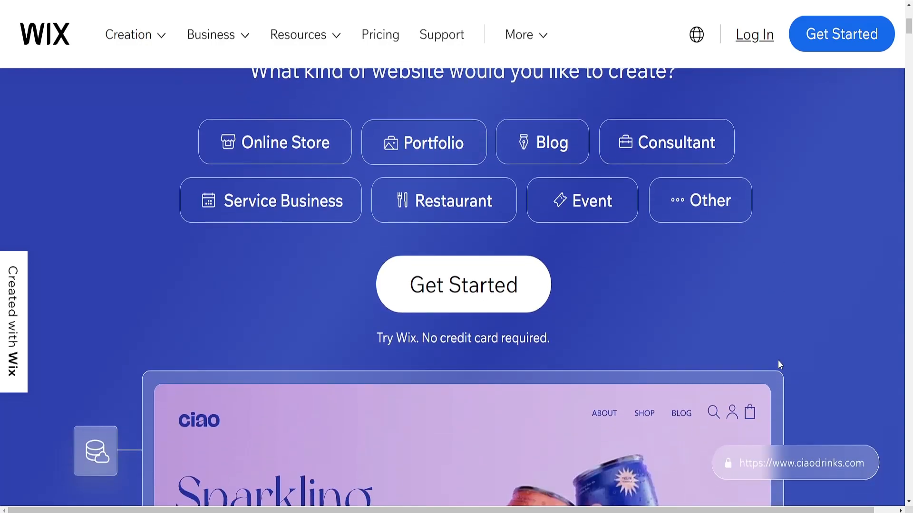
pyautogui.scroll(-3)
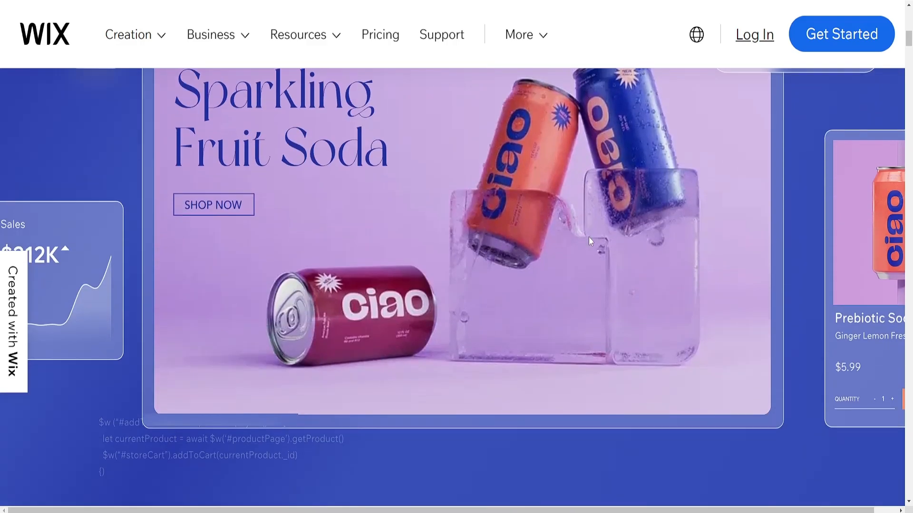
pyautogui.scroll(-3)
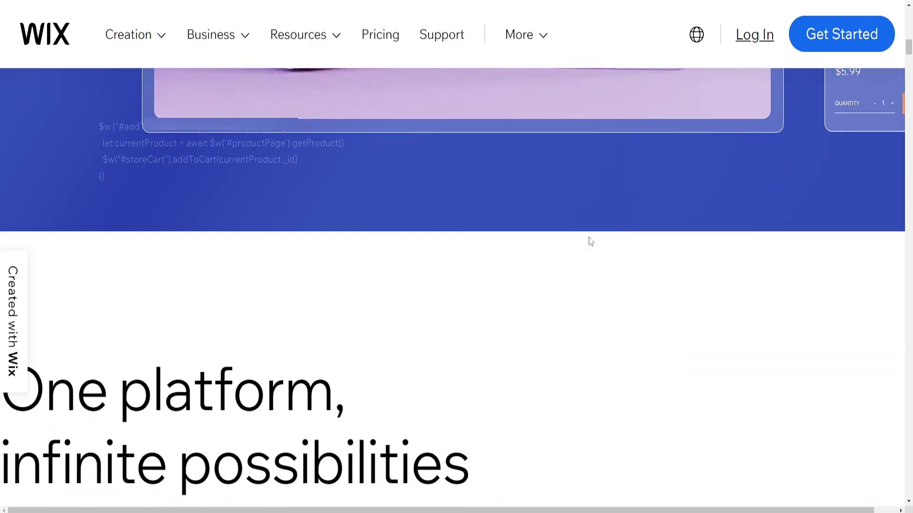
pyautogui.scroll(-3)
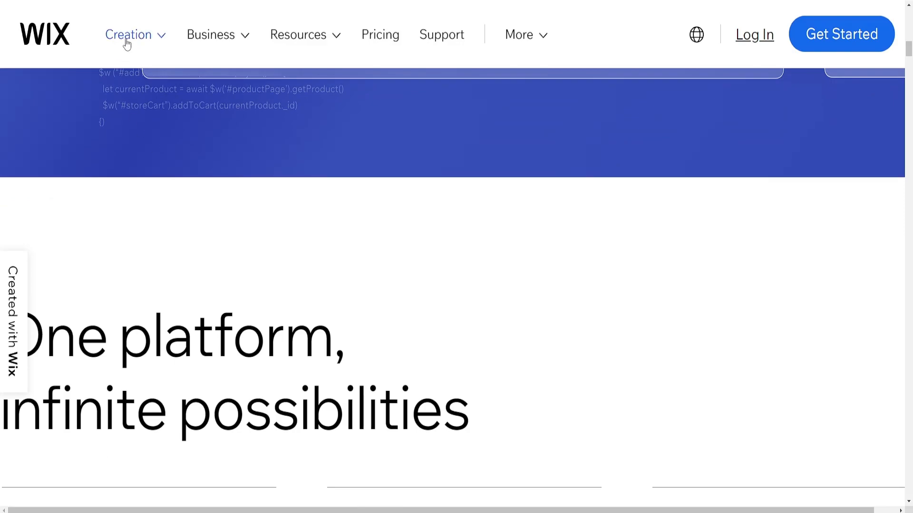
pyautogui.click(128, 35)
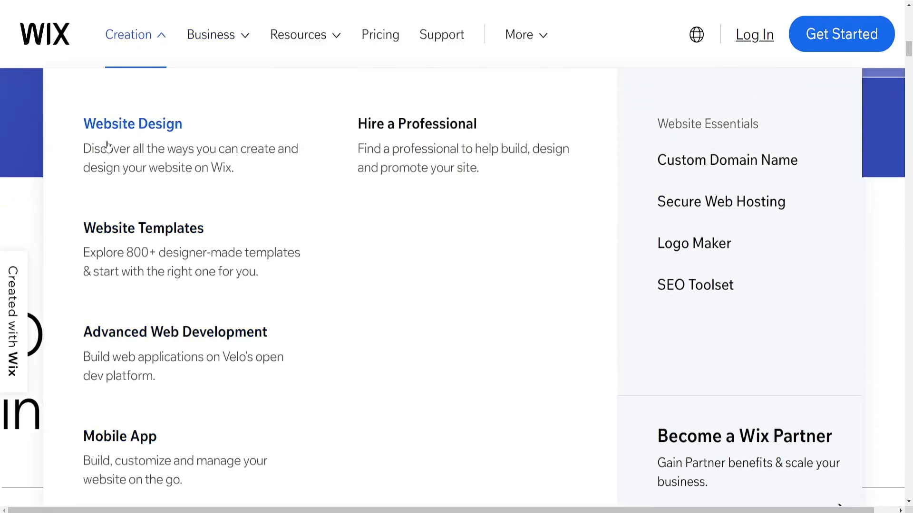
pyautogui.moveTo(726, 187)
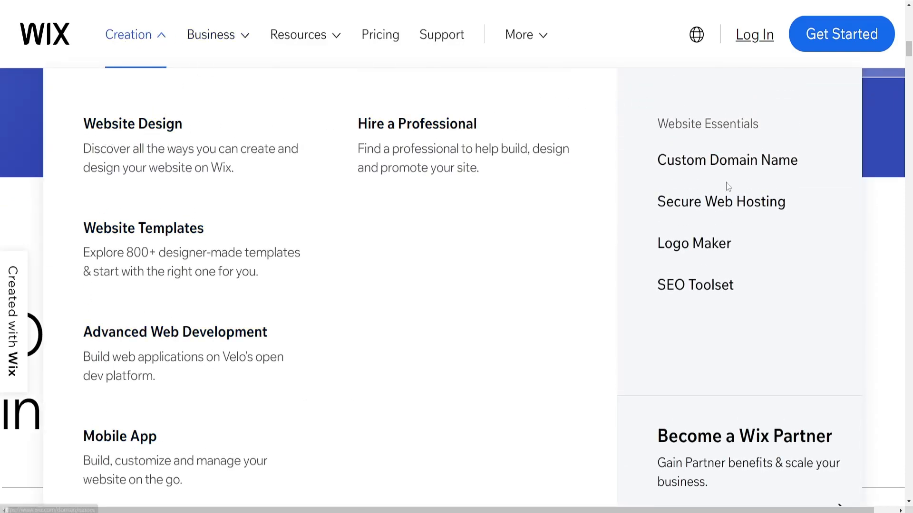
pyautogui.moveTo(211, 34)
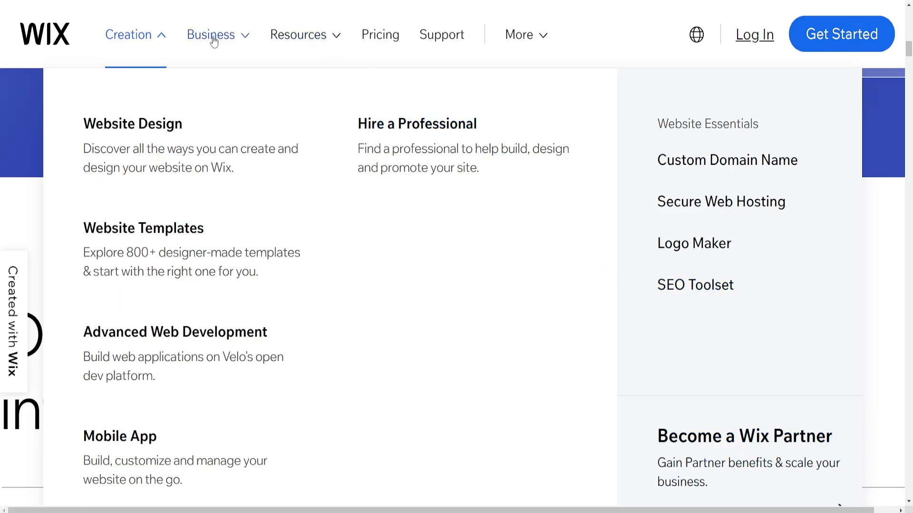
pyautogui.click(211, 34)
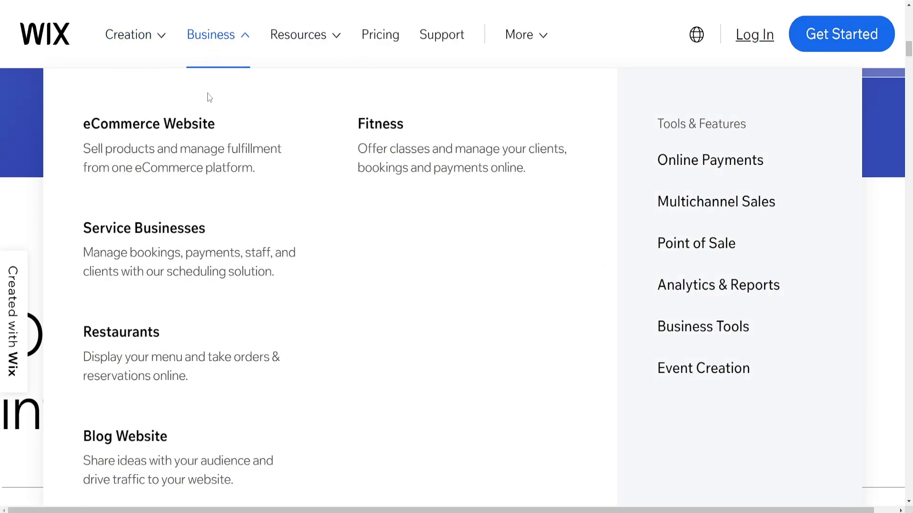
pyautogui.moveTo(121, 332)
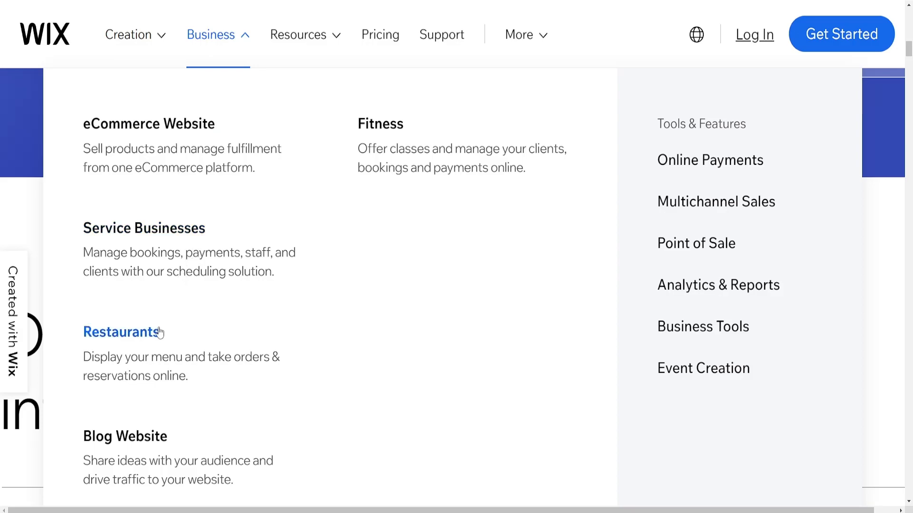
pyautogui.moveTo(710, 160)
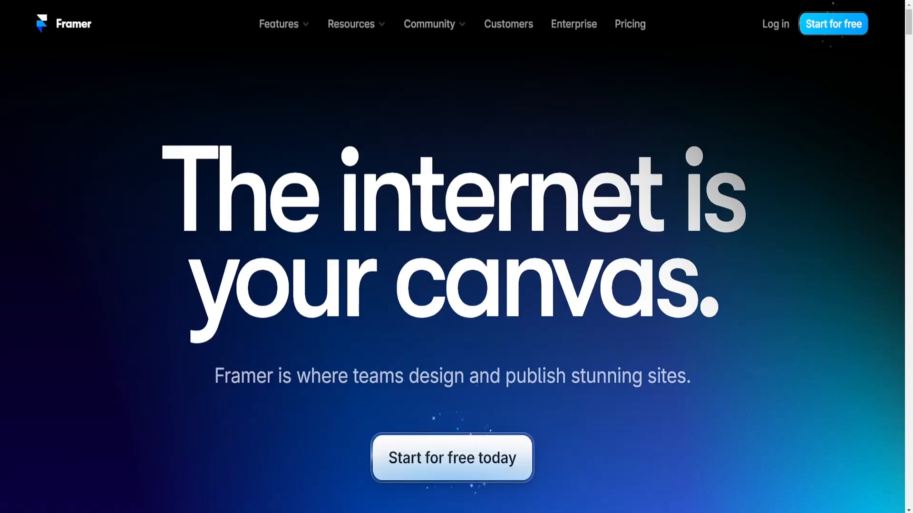
# Reveal Framer's Features, Resources and Community dropdowns in turn, leaving Community showing.
pyautogui.click(279, 24)
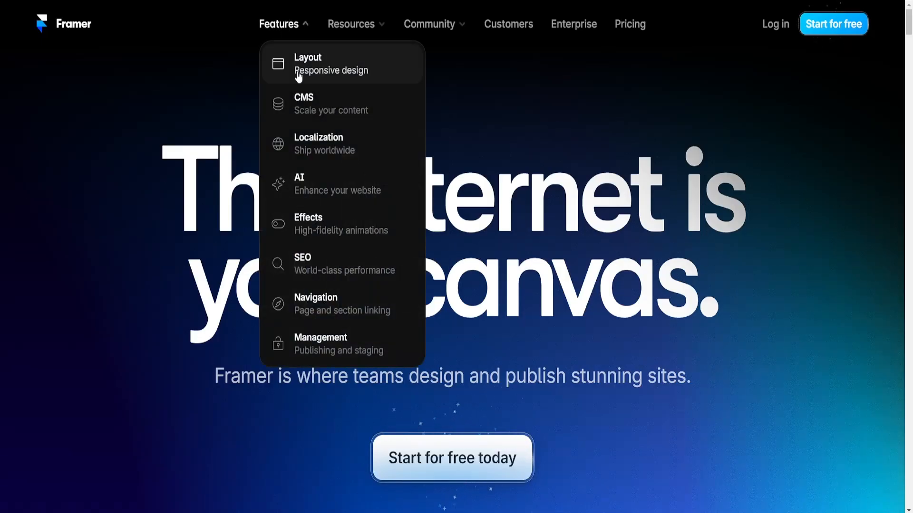
pyautogui.moveTo(341, 103)
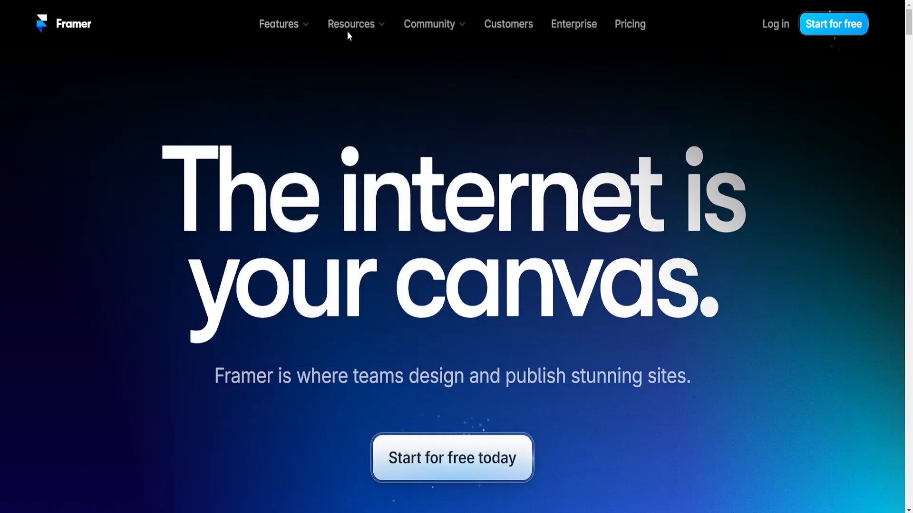
pyautogui.click(351, 24)
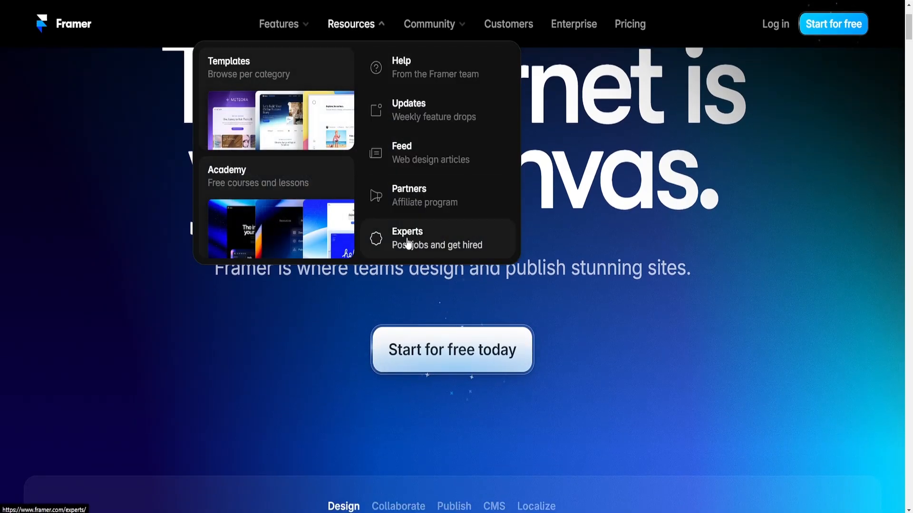
pyautogui.moveTo(293, 105)
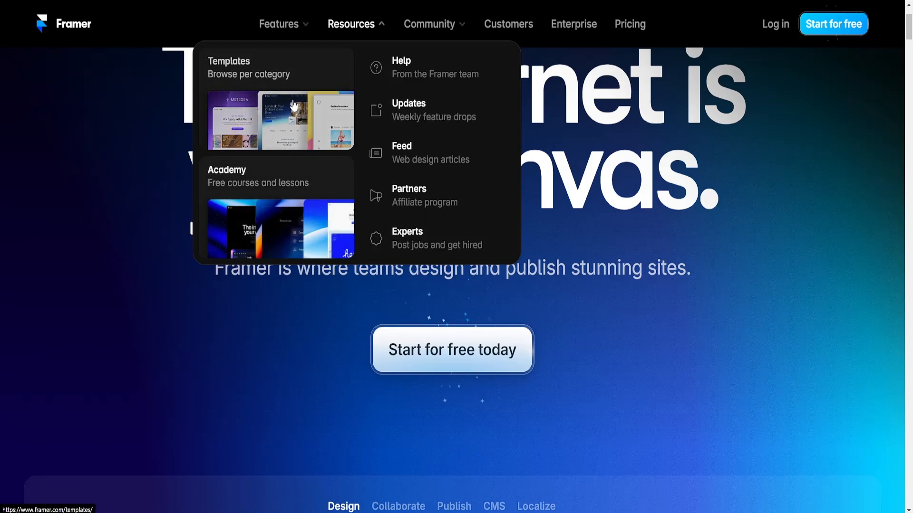
pyautogui.moveTo(445, 153)
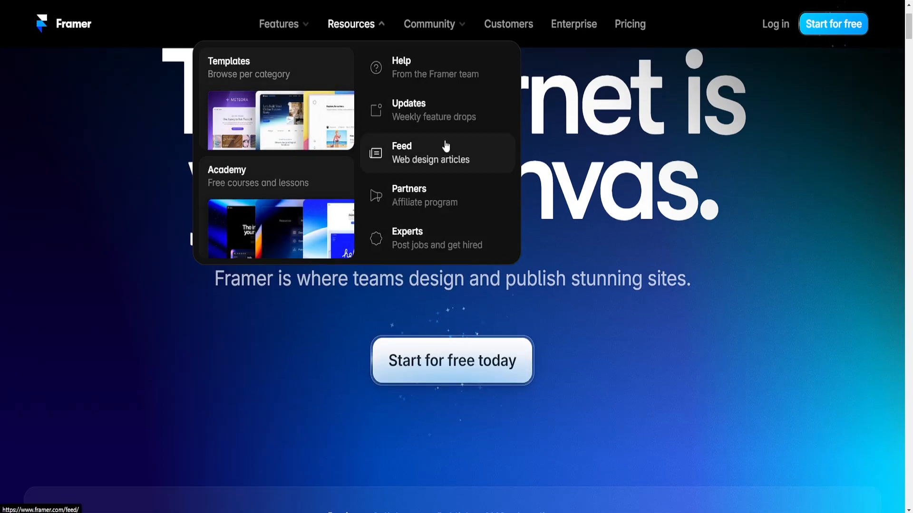
pyautogui.click(428, 24)
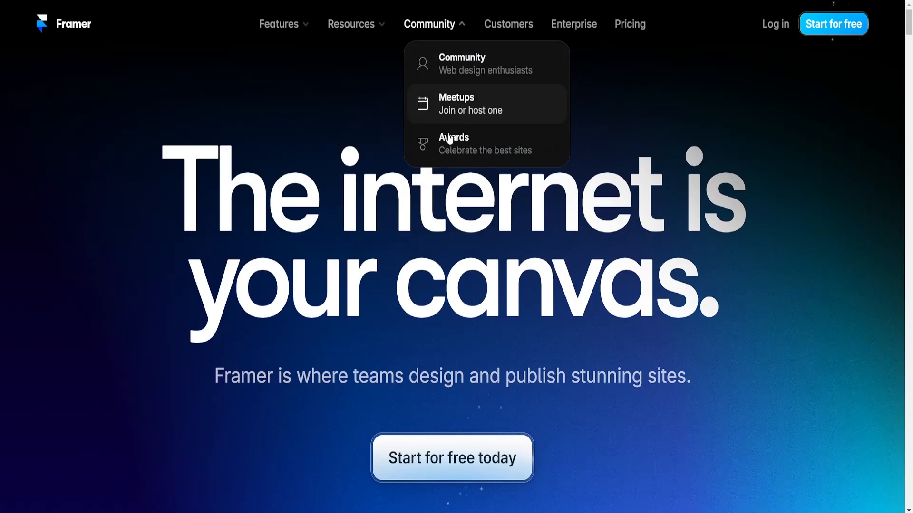
pyautogui.moveTo(471, 62)
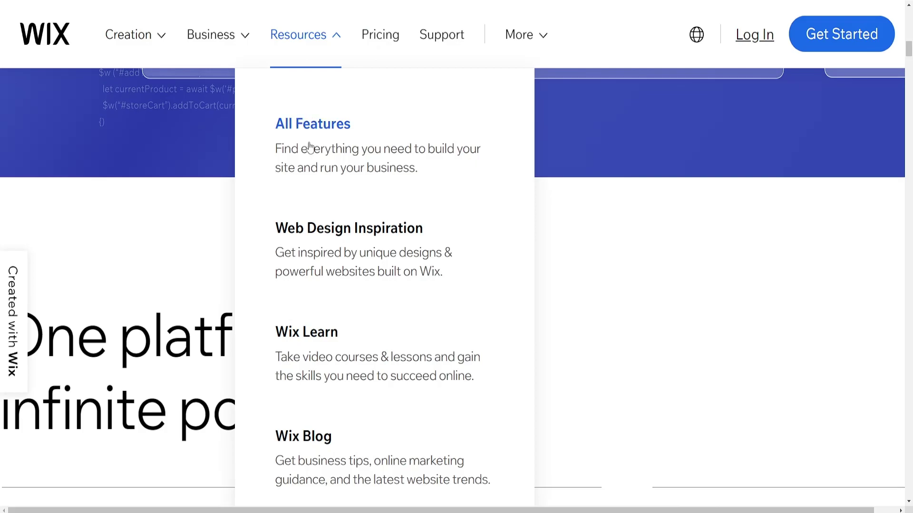
# Go to Wix Learn from the Resources menu and scroll through its courses and certifications.
pyautogui.click(306, 332)
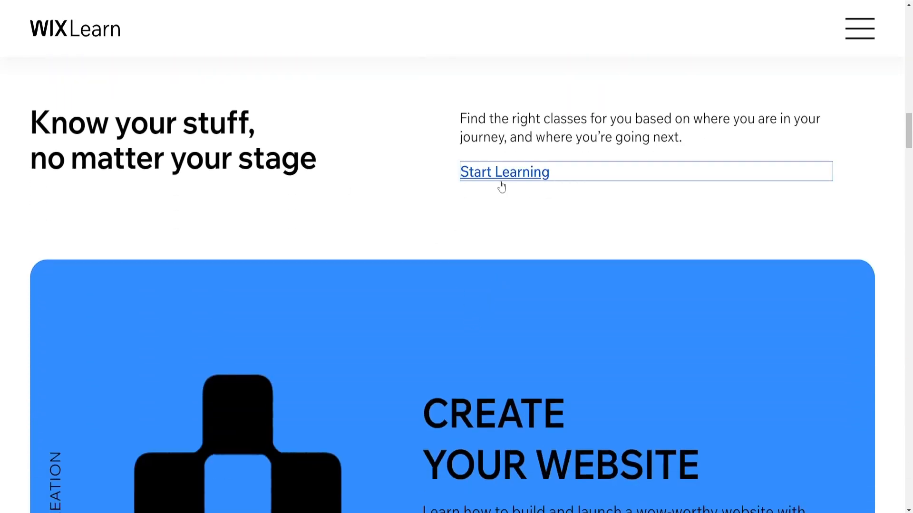
pyautogui.scroll(-3)
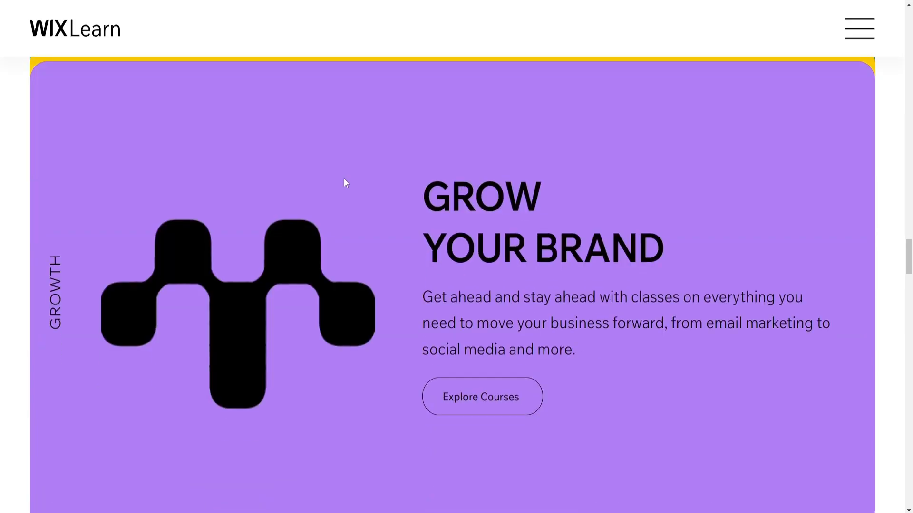
pyautogui.scroll(-3)
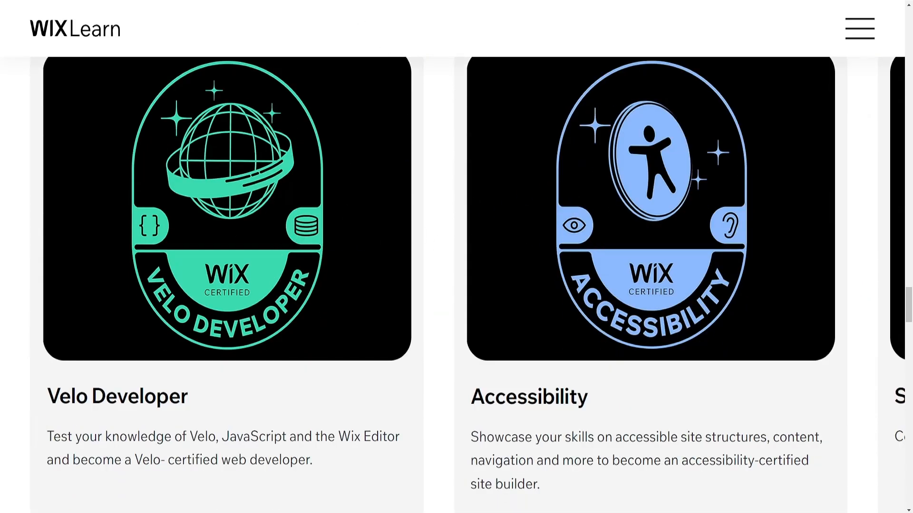
pyautogui.click(297, 35)
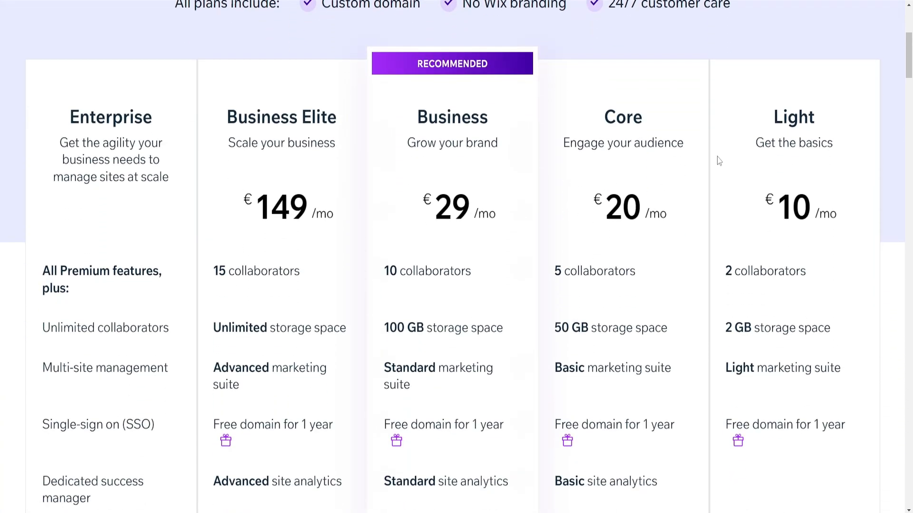
pyautogui.scroll(3)
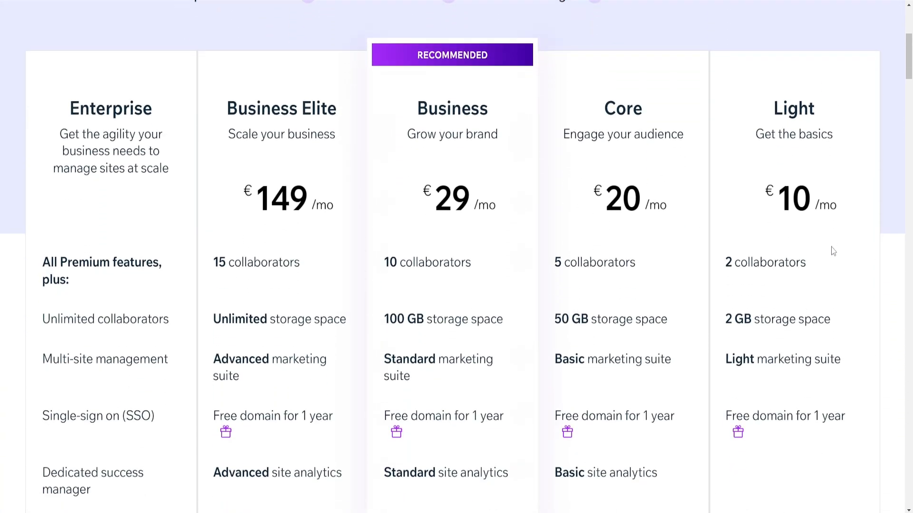
pyautogui.scroll(-3)
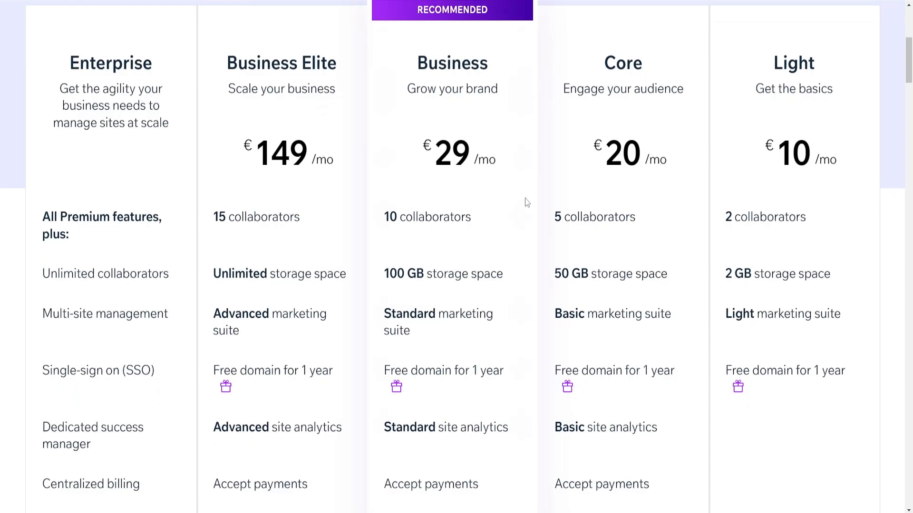
pyautogui.scroll(-3)
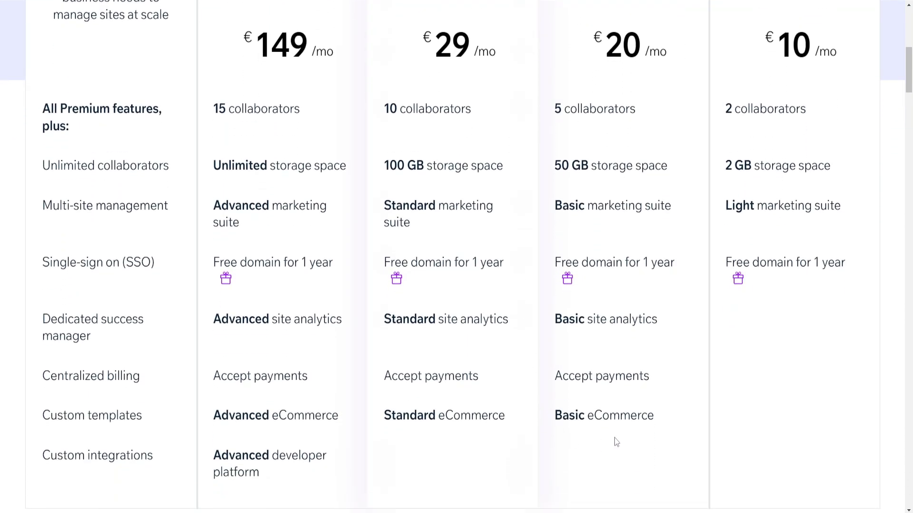
pyautogui.moveTo(388, 36)
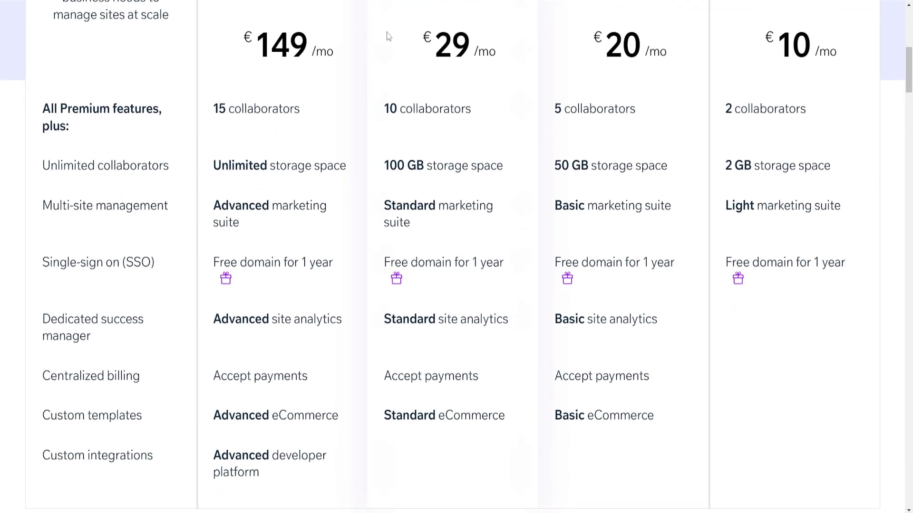
pyautogui.moveTo(497, 29)
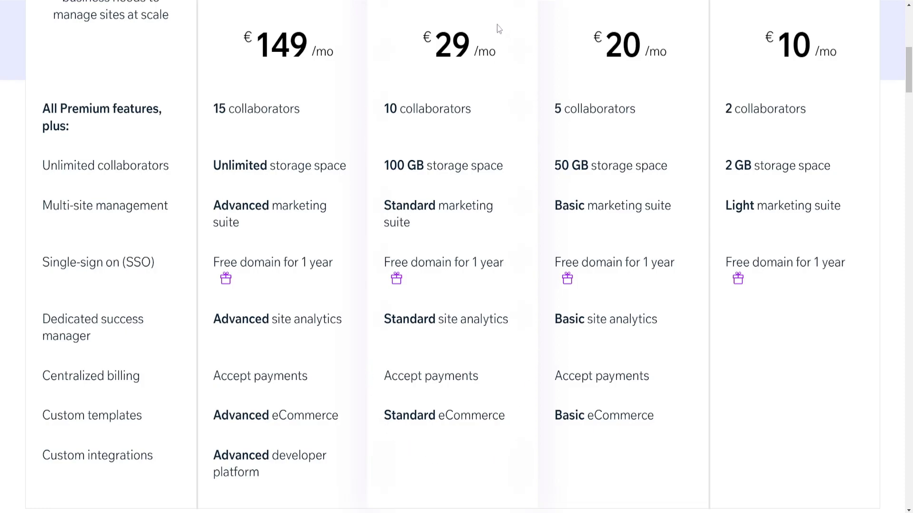
pyautogui.moveTo(194, 418)
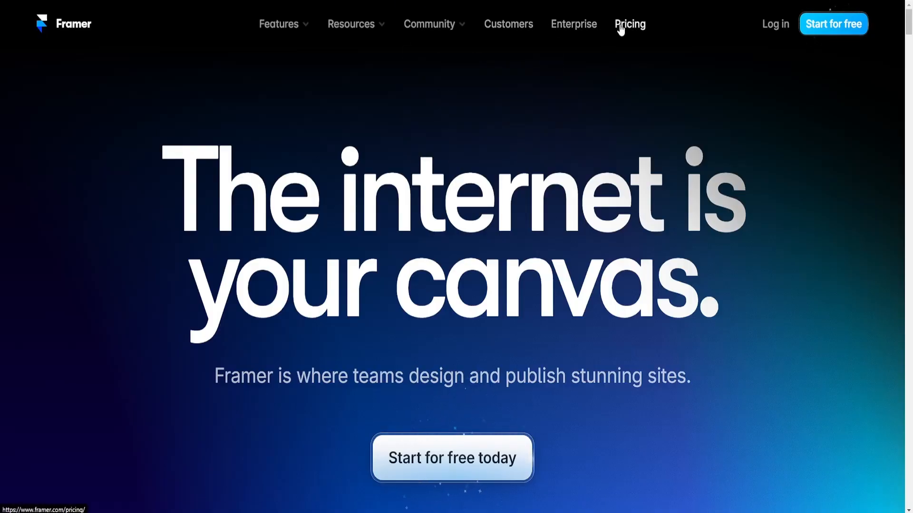
# View Framer's pricing page, scrolling past site and workspace plans to the comparison table's publishing rows.
pyautogui.click(629, 24)
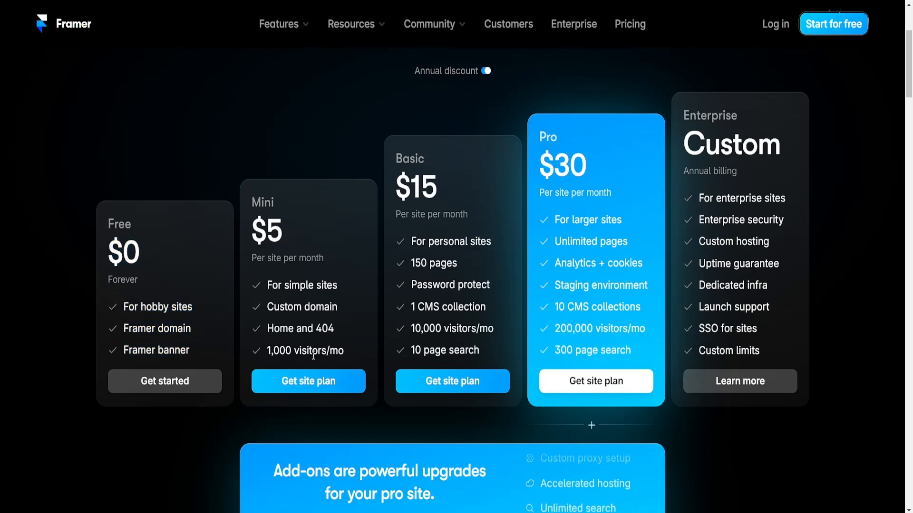
pyautogui.scroll(-3)
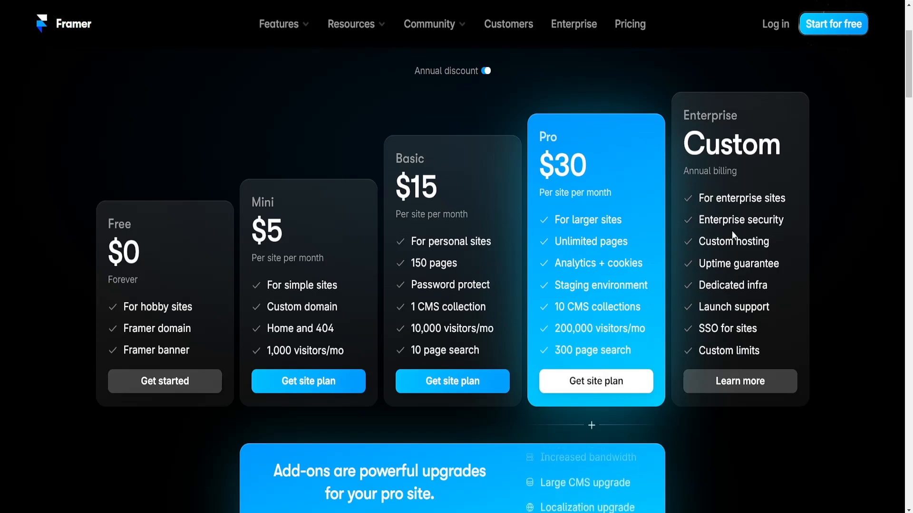
pyautogui.scroll(-3)
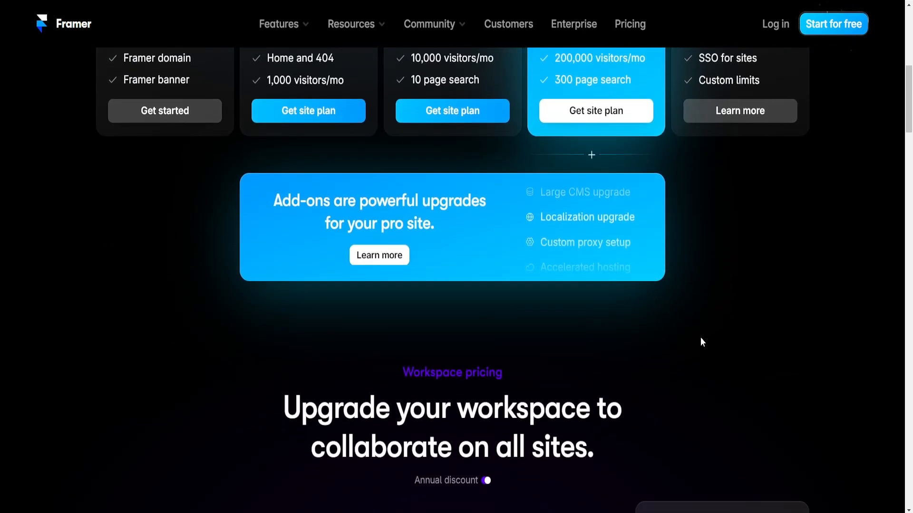
pyautogui.scroll(-3)
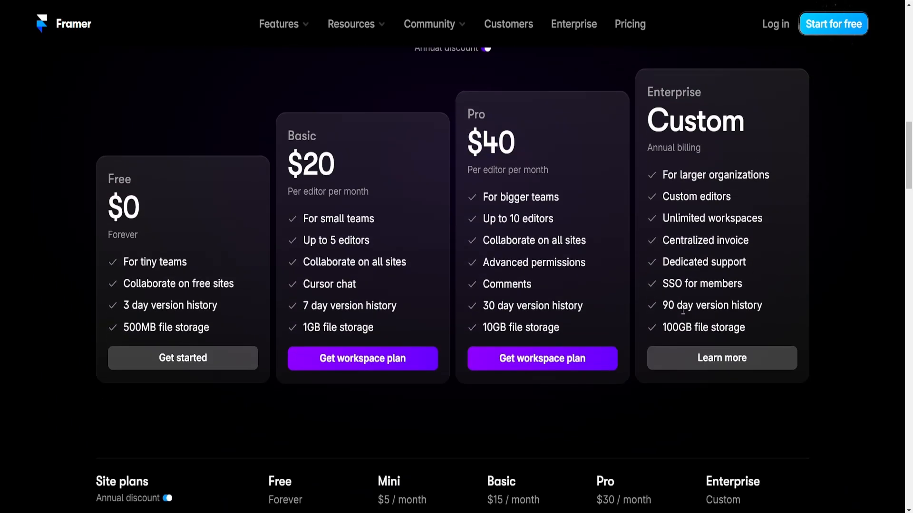
pyautogui.moveTo(236, 259)
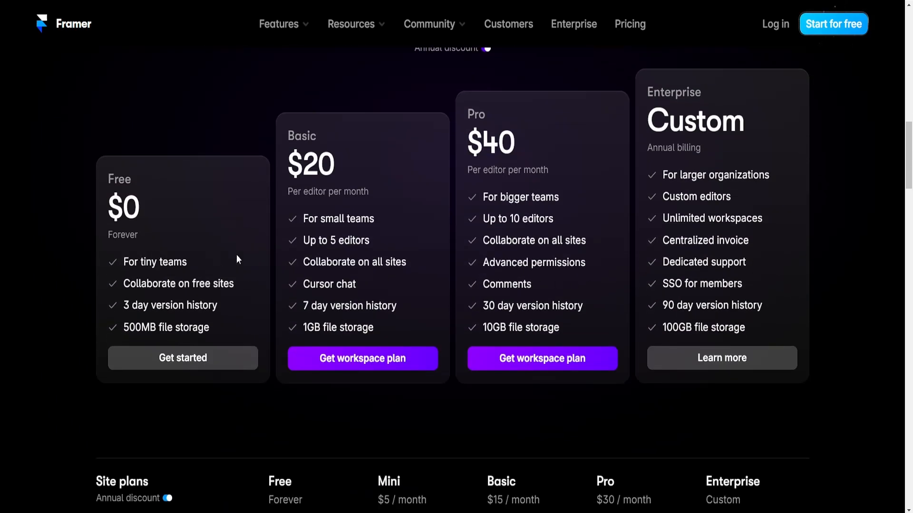
pyautogui.moveTo(400, 166)
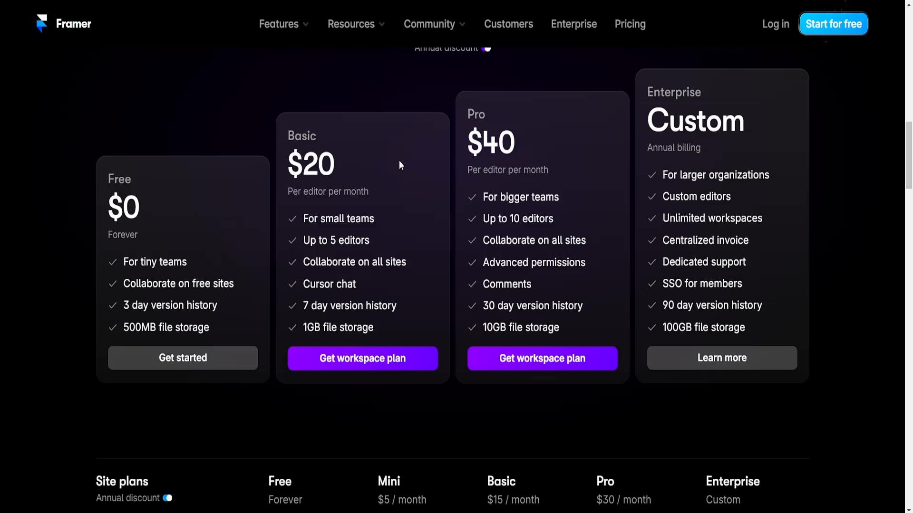
pyautogui.moveTo(676, 117)
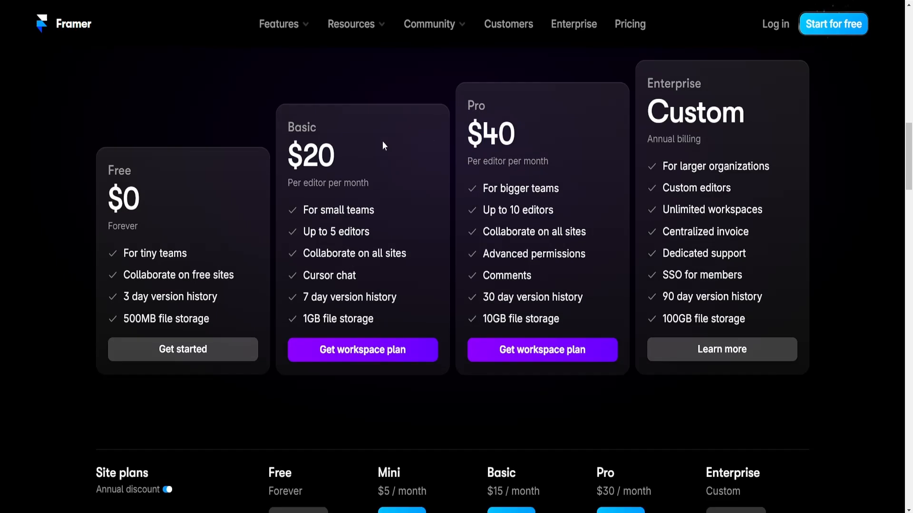
pyautogui.scroll(-3)
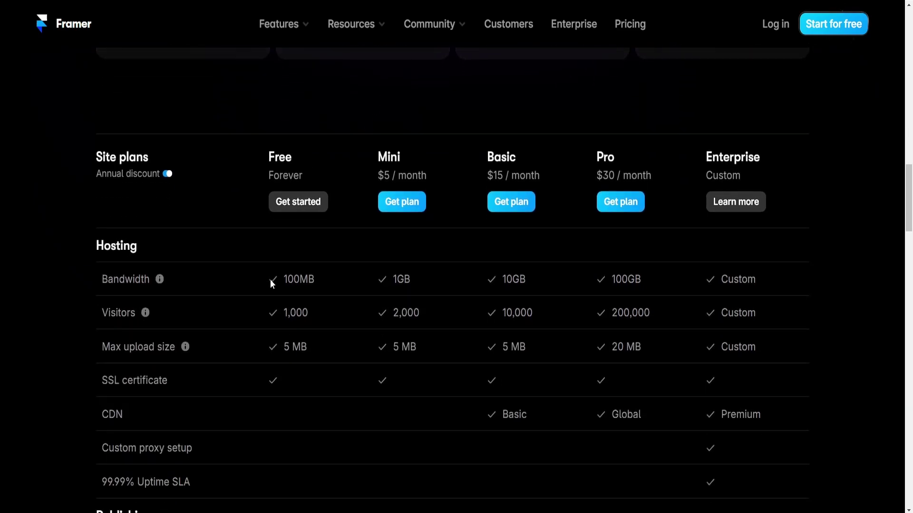
pyautogui.scroll(-3)
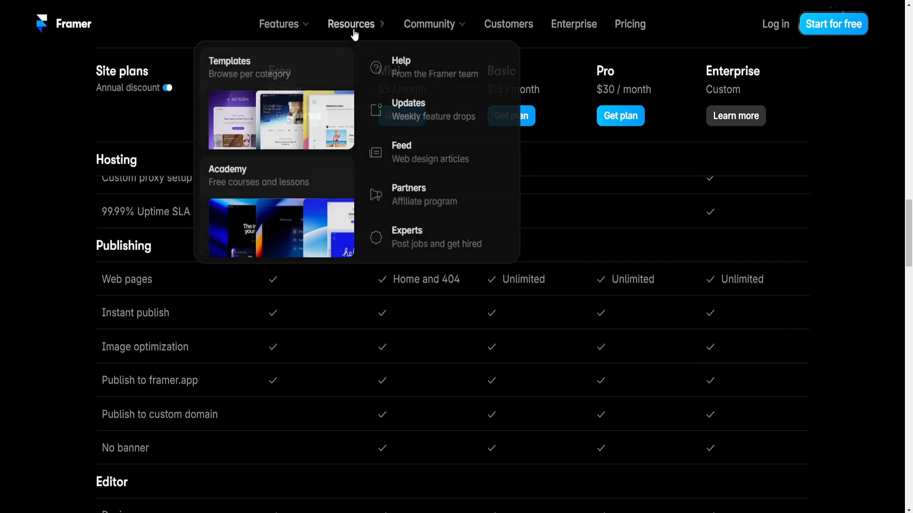
pyautogui.moveTo(415, 185)
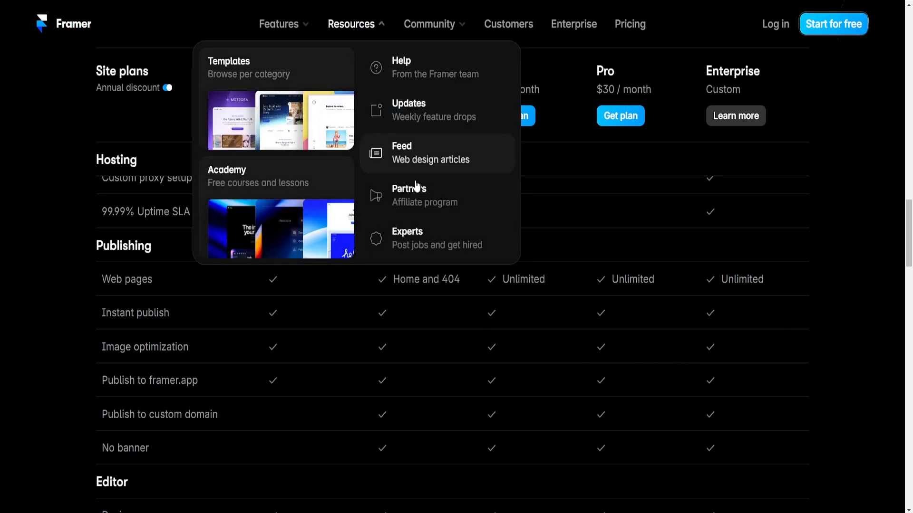
pyautogui.moveTo(425, 74)
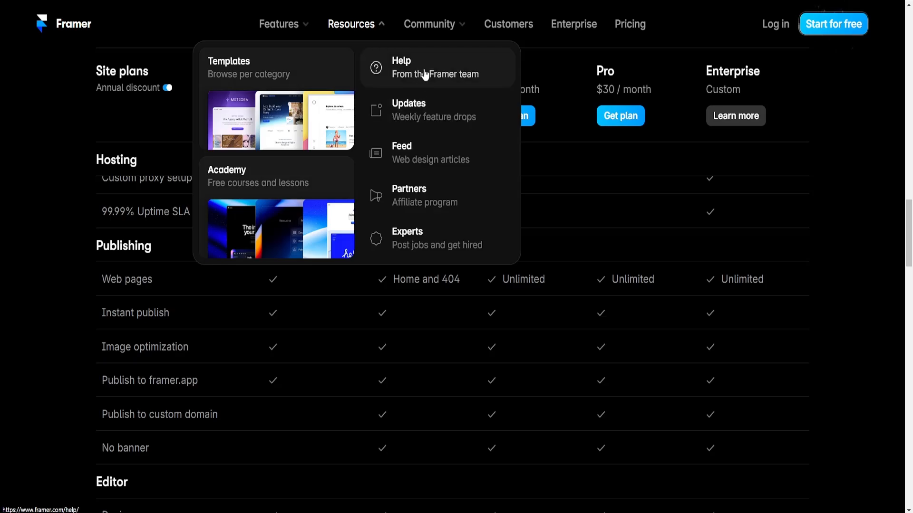
# Browse Framer's help center categories and bring up the SEO category with its five articles.
pyautogui.click(401, 66)
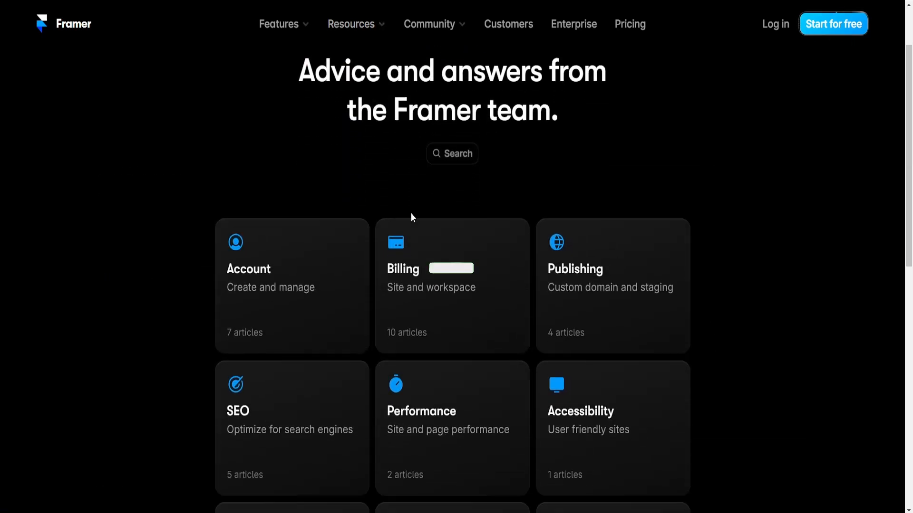
pyautogui.scroll(-3)
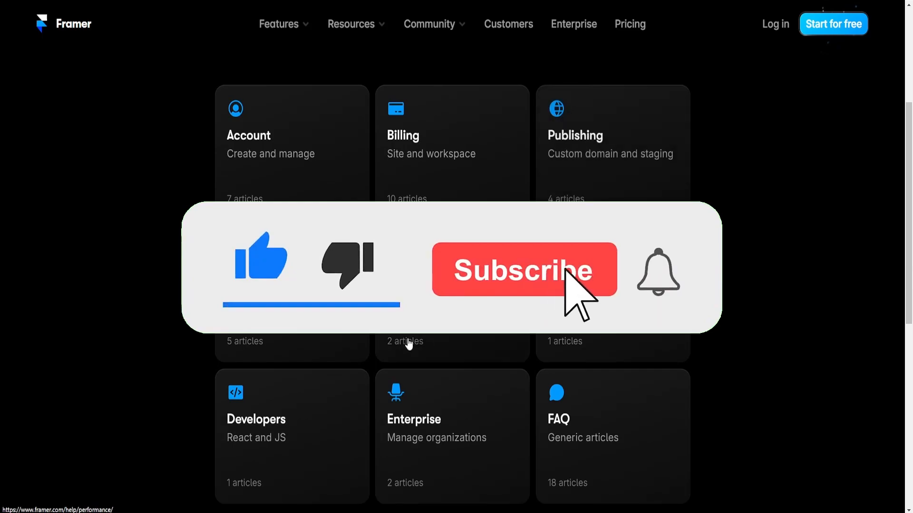
pyautogui.scroll(-3)
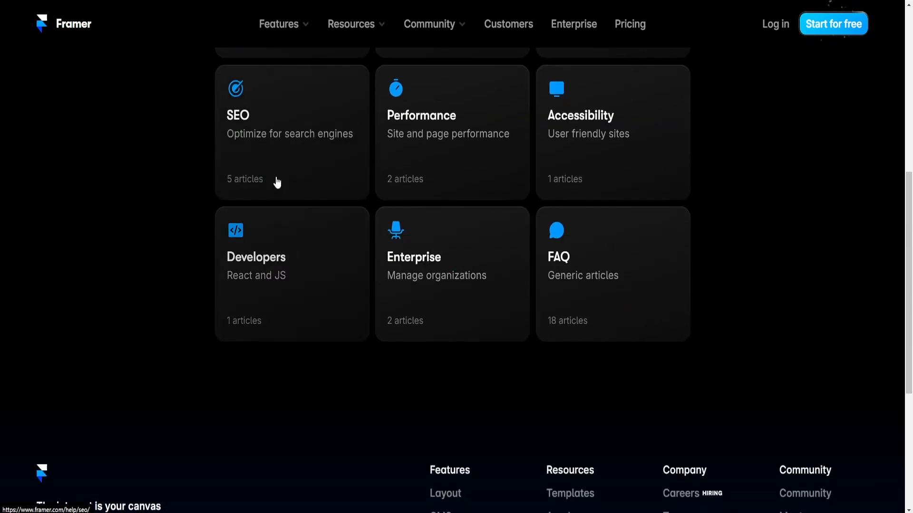
pyautogui.scroll(3)
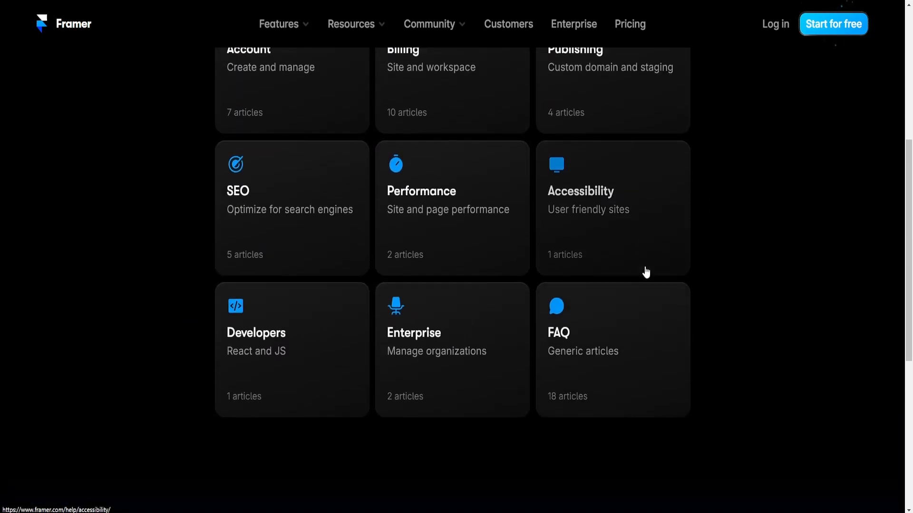
pyautogui.click(291, 207)
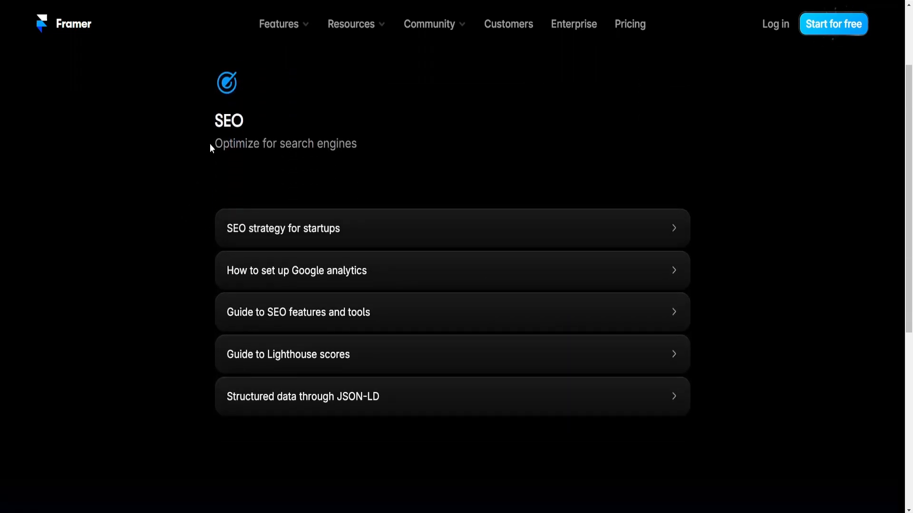
pyautogui.moveTo(396, 278)
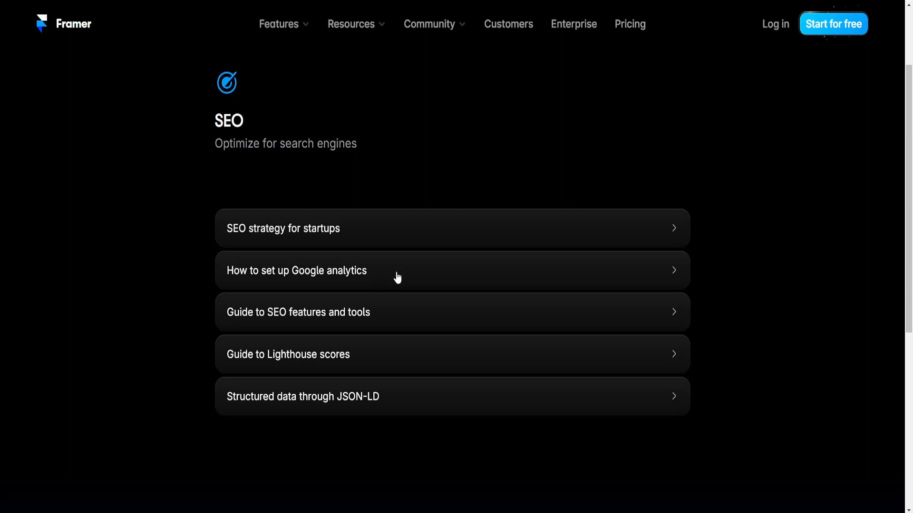
pyautogui.click(279, 23)
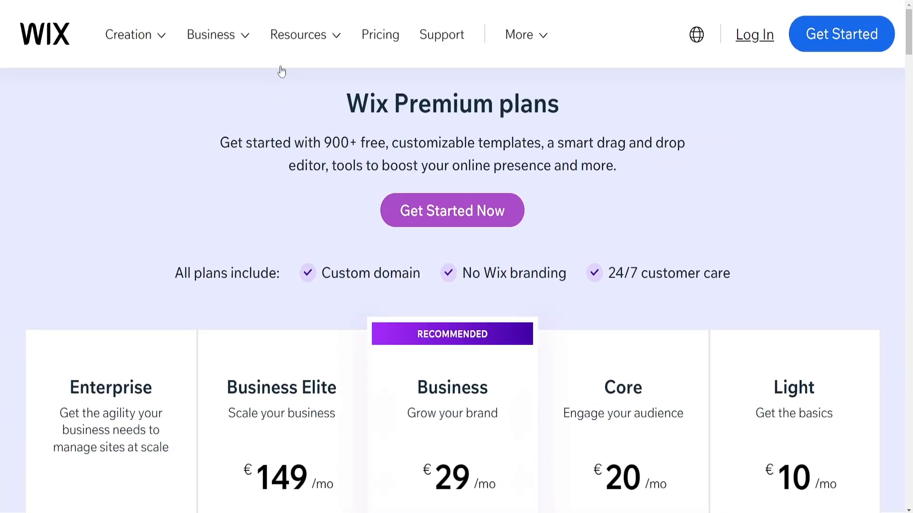
# Reach Wix Learn via Resources and go into its full course library with Start Learning.
pyautogui.click(298, 34)
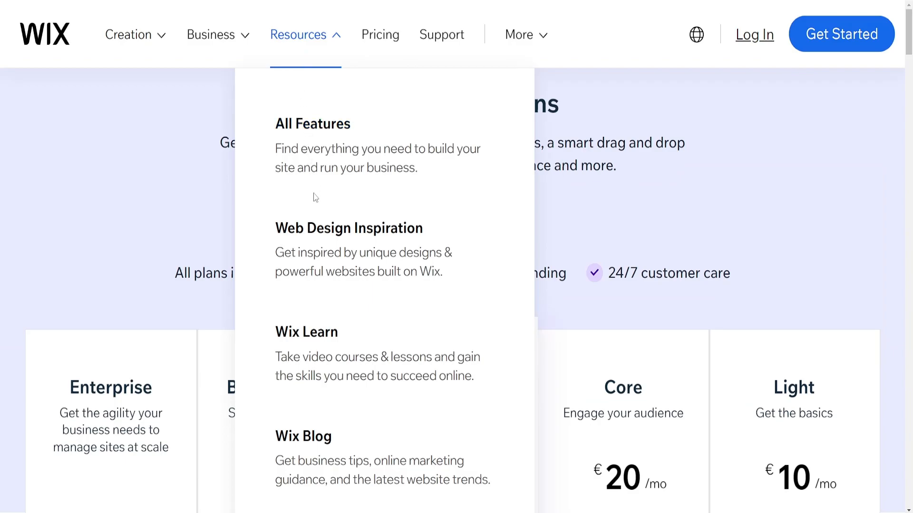
pyautogui.click(306, 331)
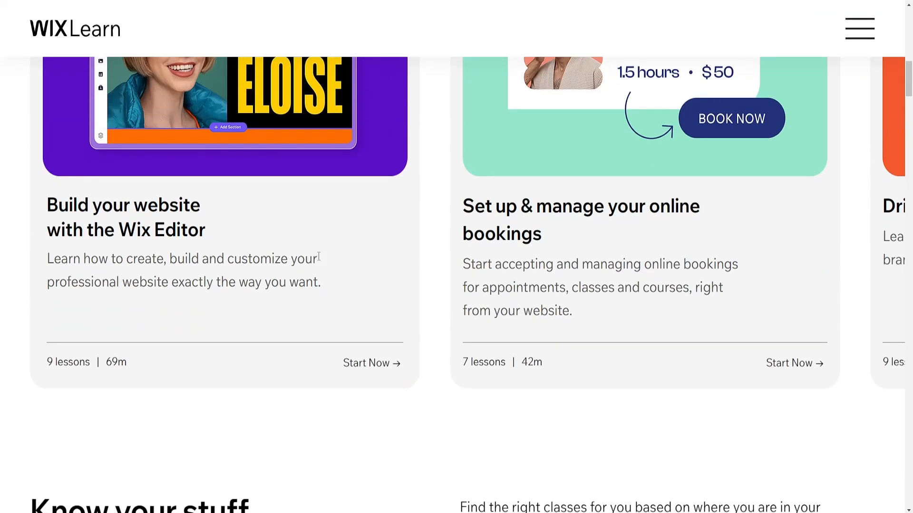
pyautogui.scroll(-3)
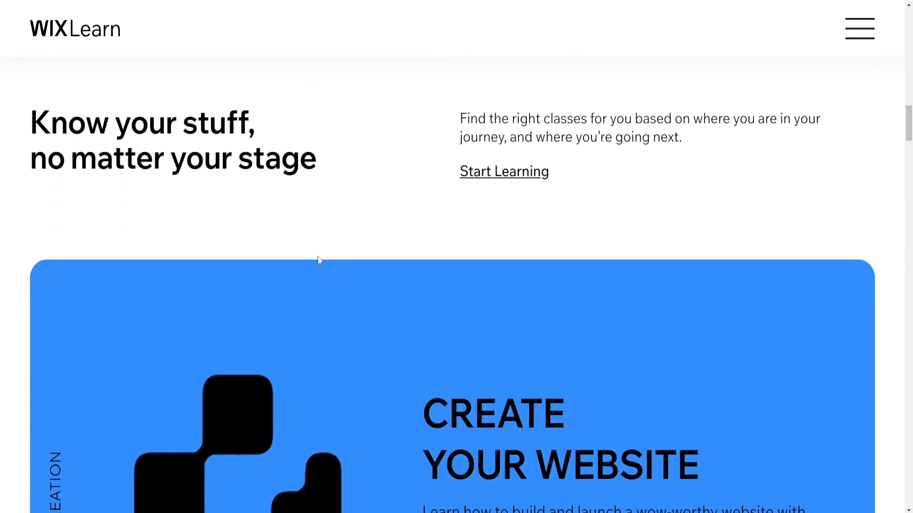
pyautogui.click(858, 27)
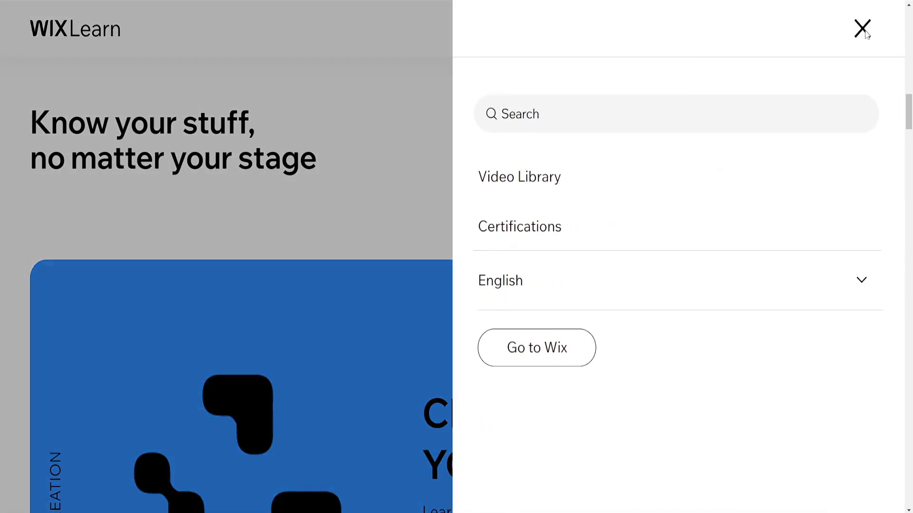
pyautogui.click(863, 29)
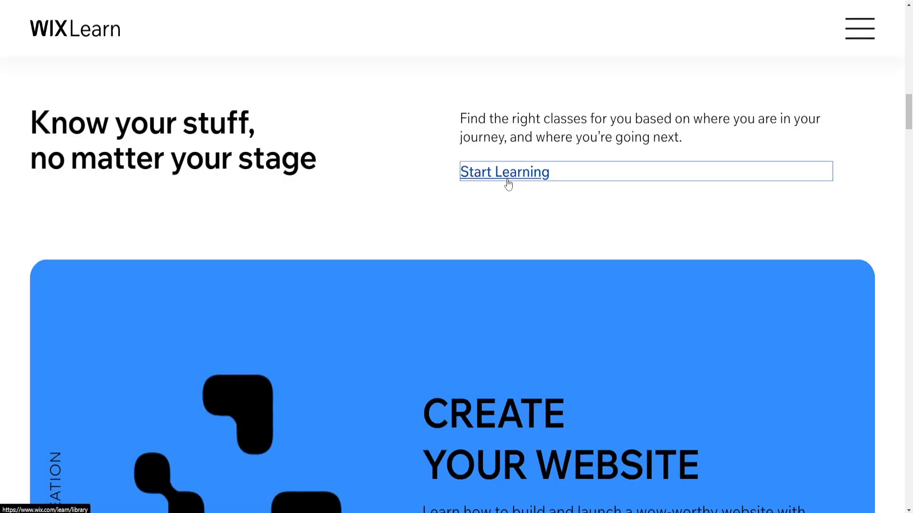
pyautogui.click(504, 171)
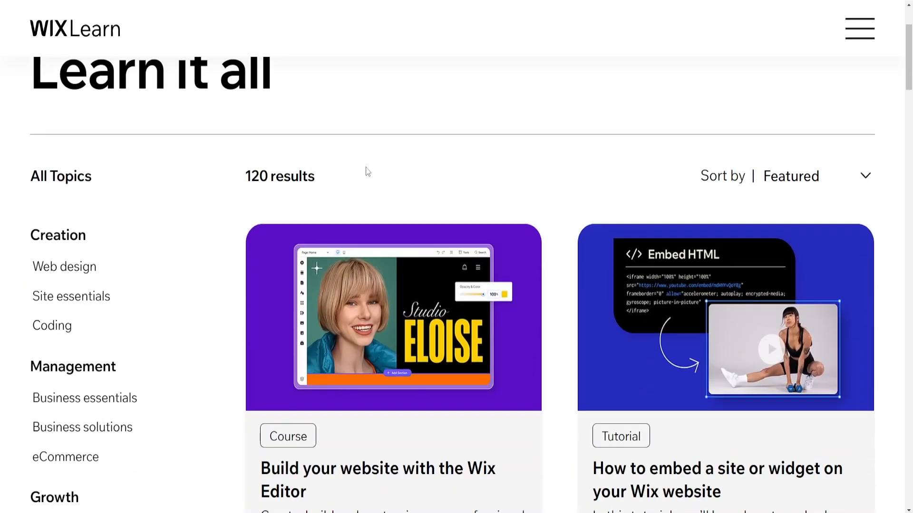
# Scroll down through the Wix Learn course and tutorial listings.
pyautogui.scroll(-3)
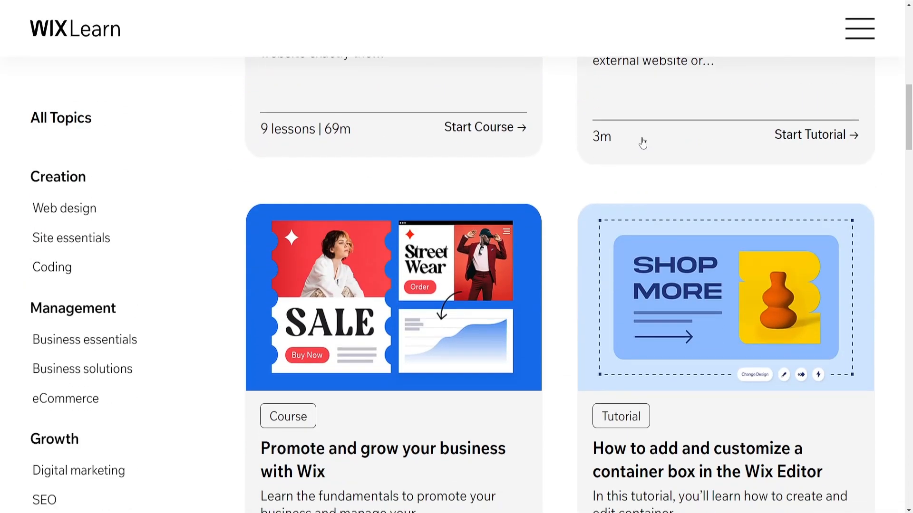
pyautogui.scroll(-3)
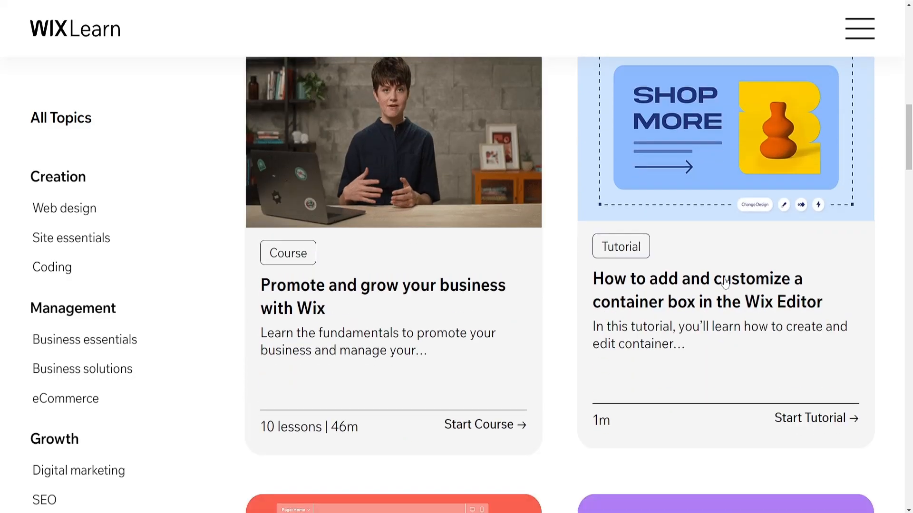
pyautogui.scroll(-3)
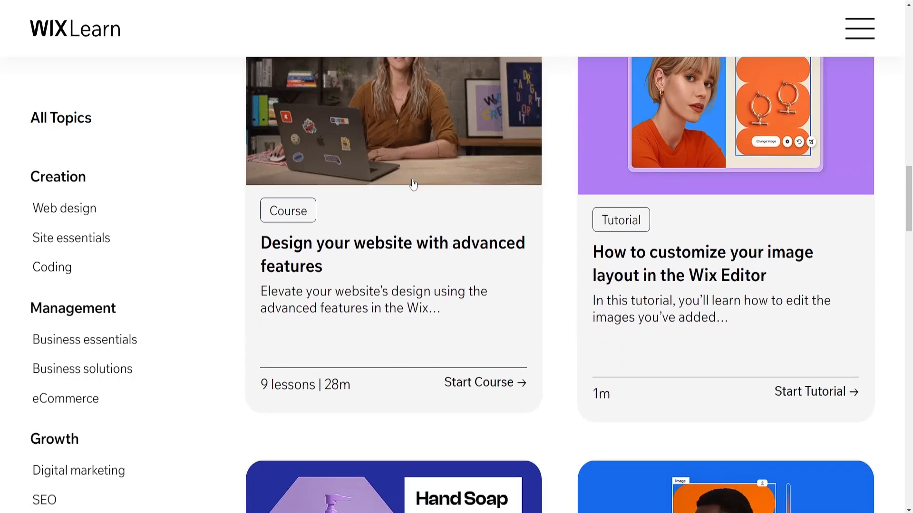
pyautogui.scroll(-3)
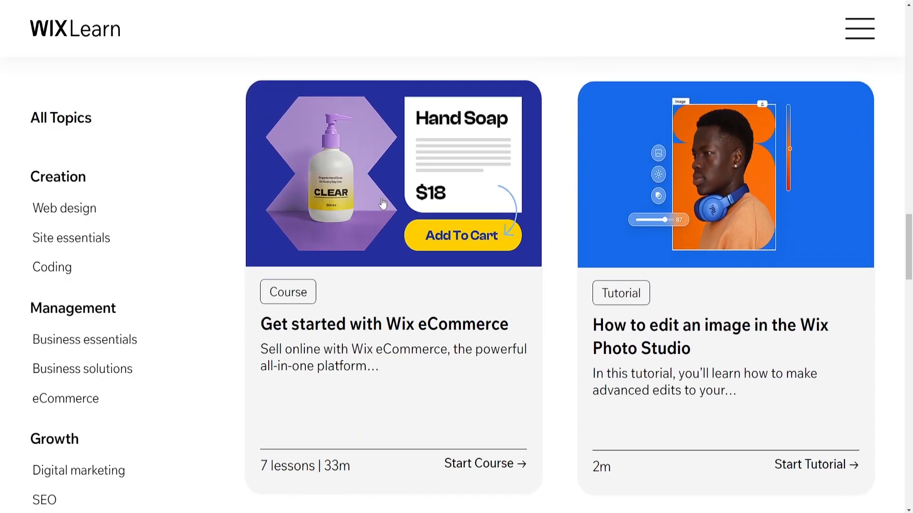
pyautogui.scroll(-3)
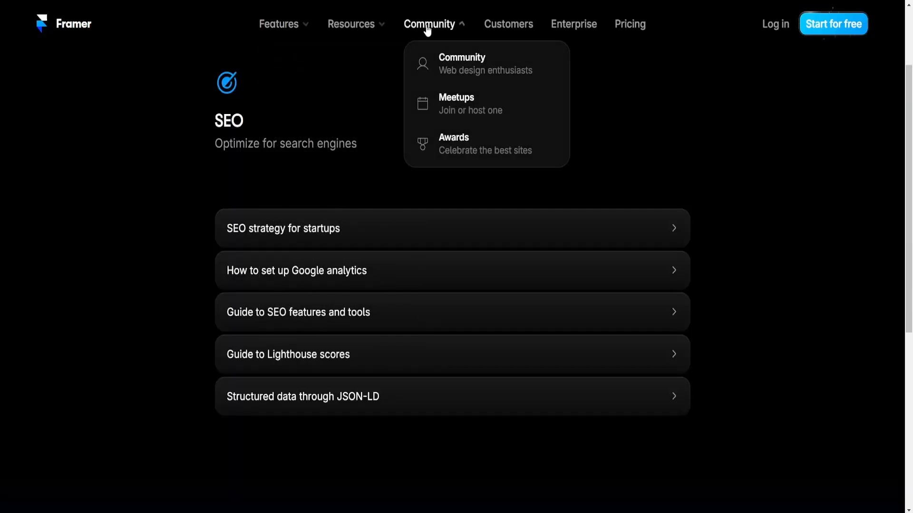
pyautogui.moveTo(469, 64)
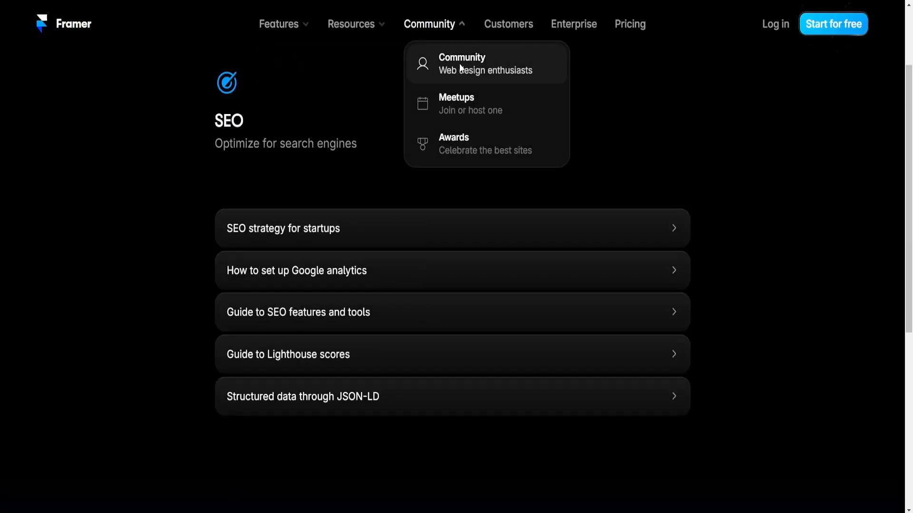
# Visit the Framer community forum and scroll its Announcements feed down and back up.
pyautogui.click(462, 62)
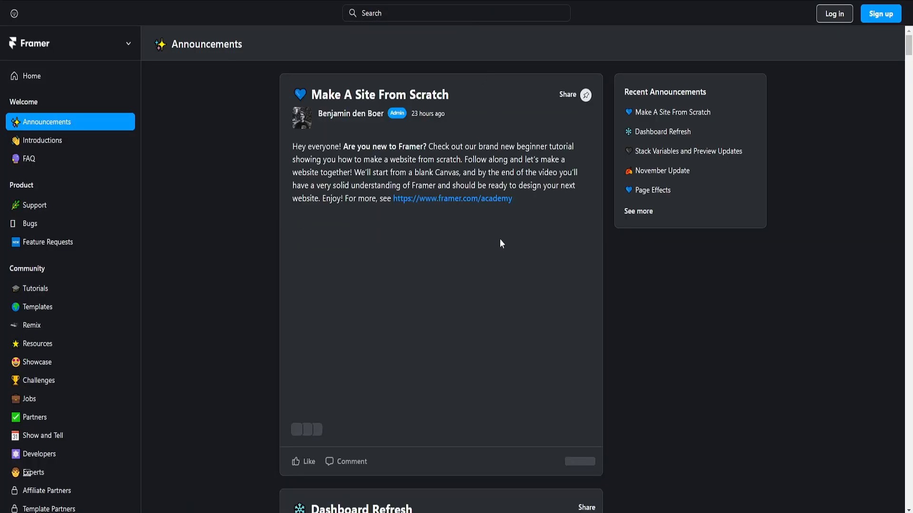
pyautogui.scroll(-3)
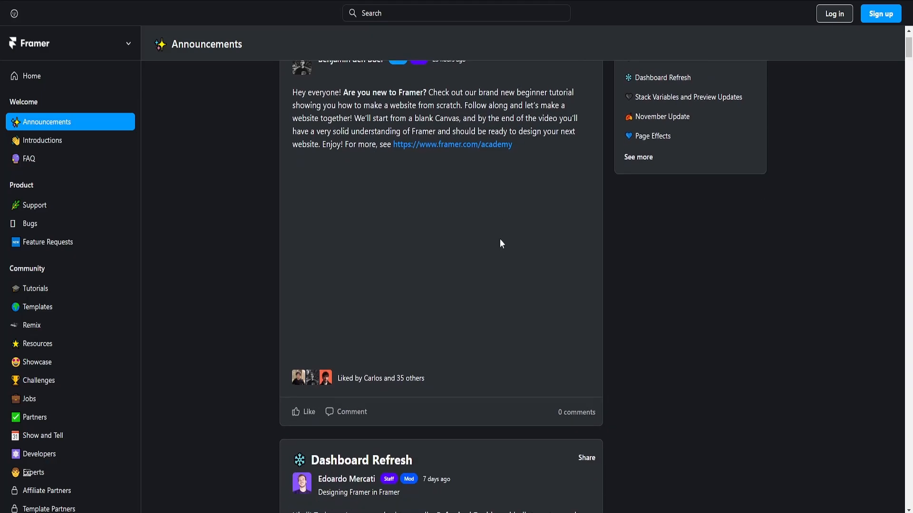
pyautogui.scroll(3)
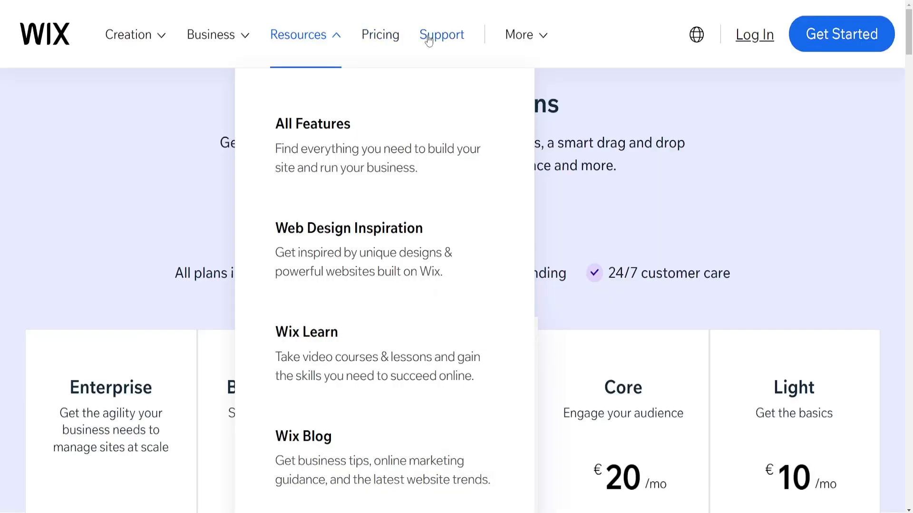
# View the Wix Help Center via Support, scrolling through trending articles, topics and more resources.
pyautogui.click(441, 34)
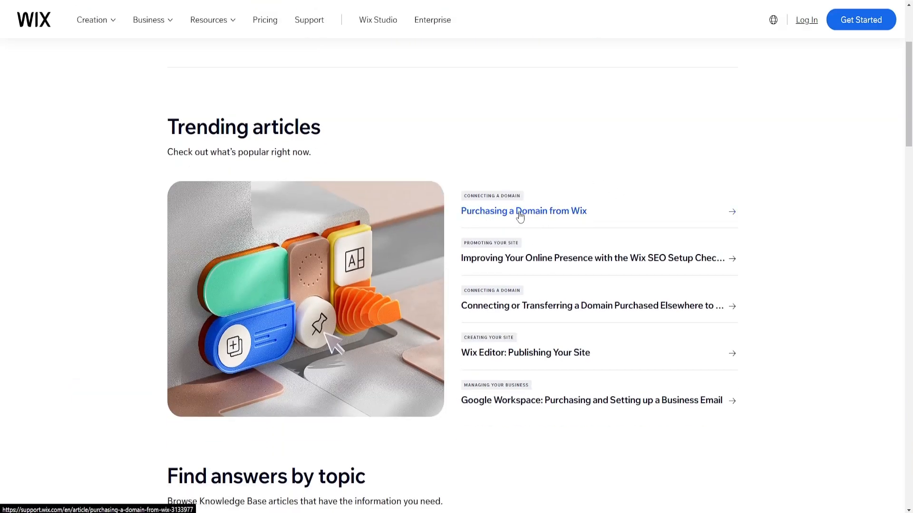
pyautogui.moveTo(537, 318)
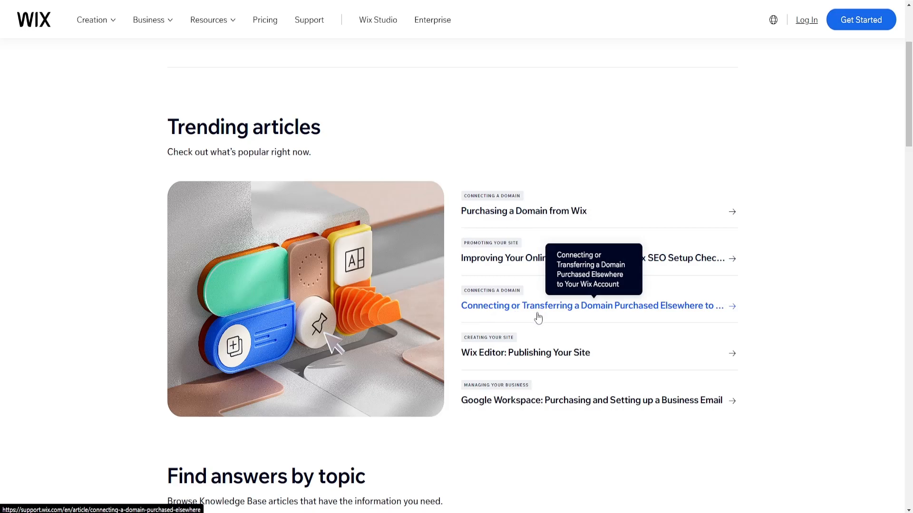
pyautogui.scroll(-3)
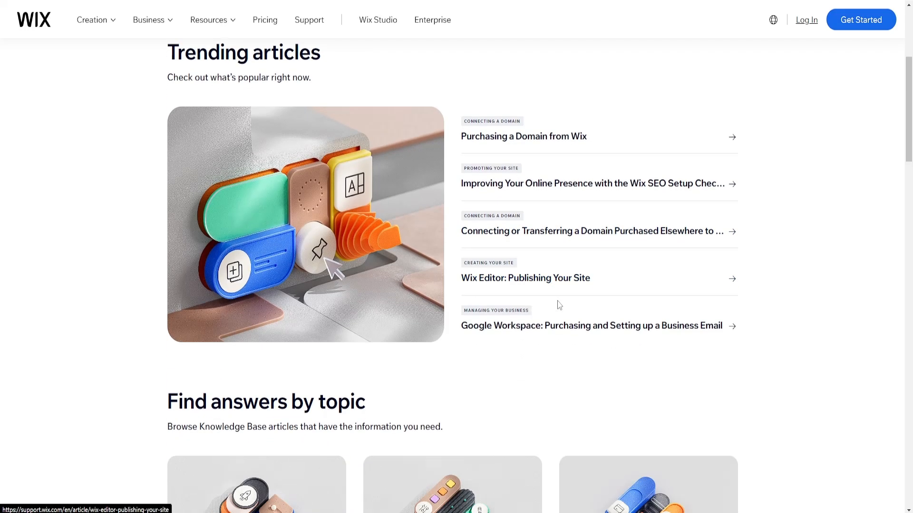
pyautogui.scroll(-3)
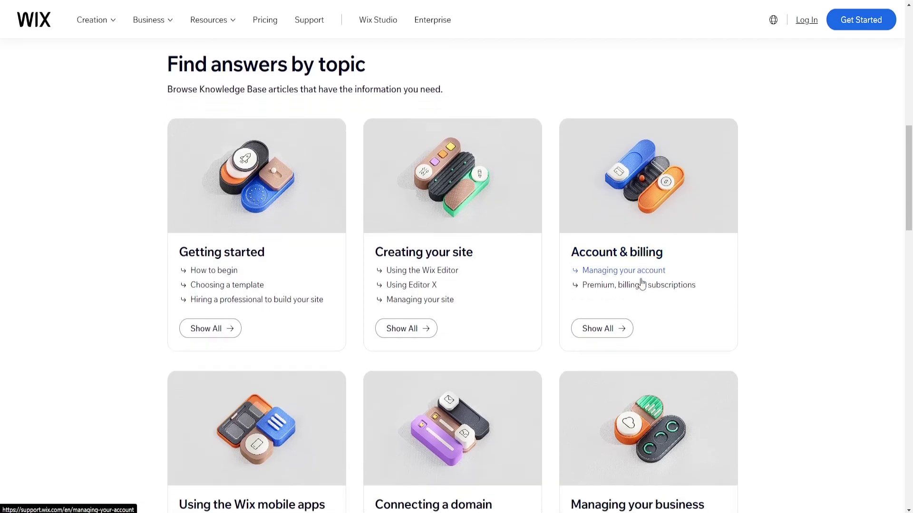
pyautogui.scroll(-3)
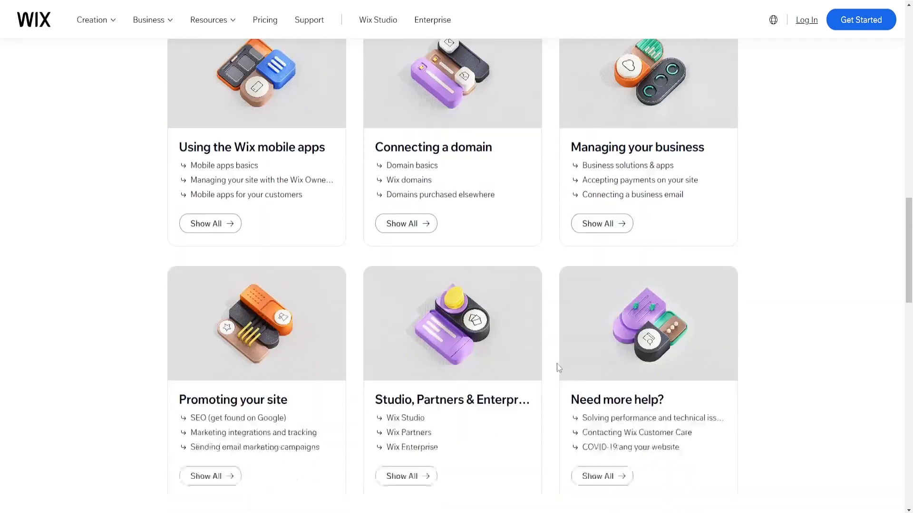
pyautogui.scroll(-3)
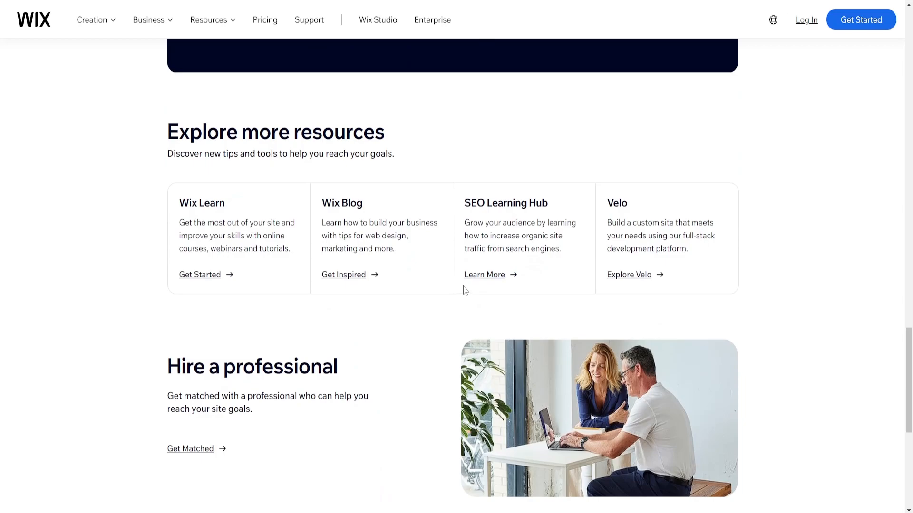
pyautogui.scroll(-3)
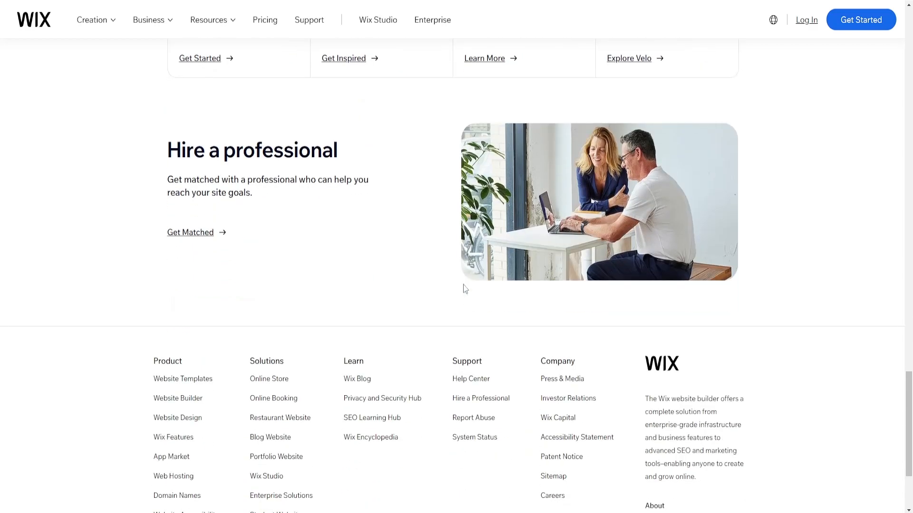
pyautogui.scroll(3)
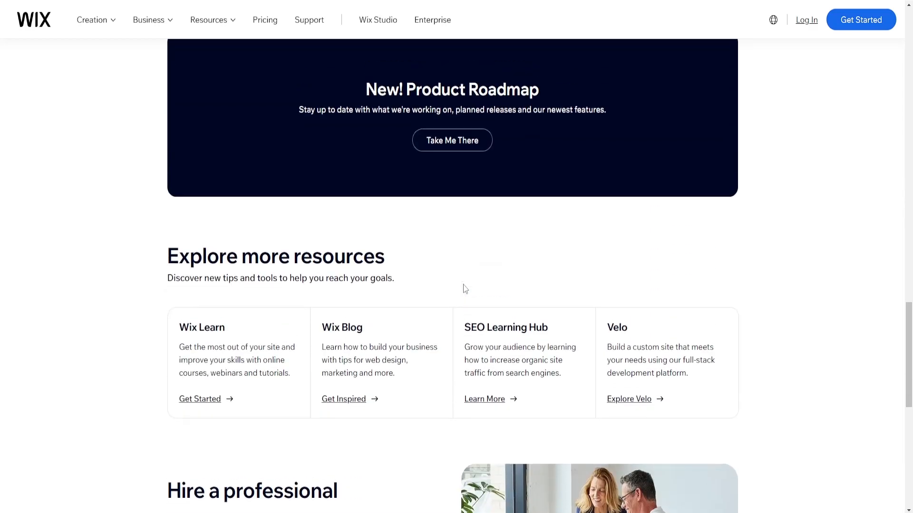